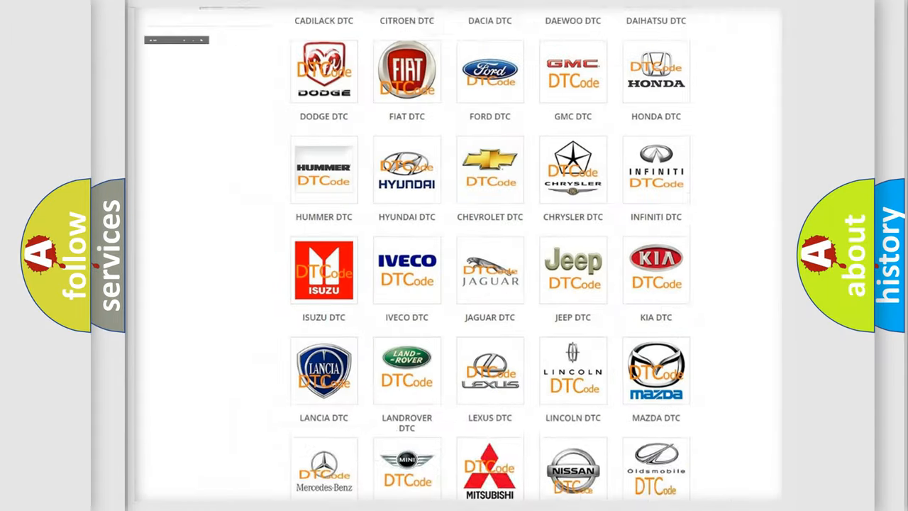
scroll("up", 3)
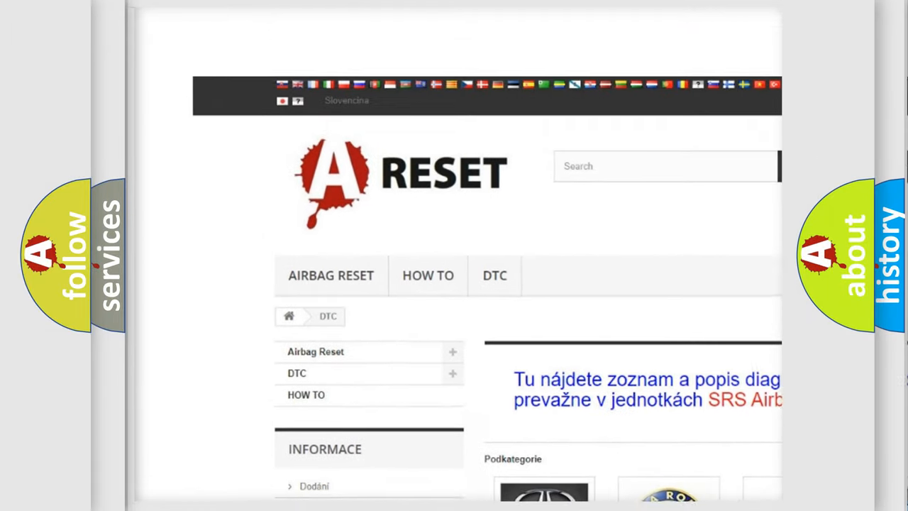
scroll("up", 3)
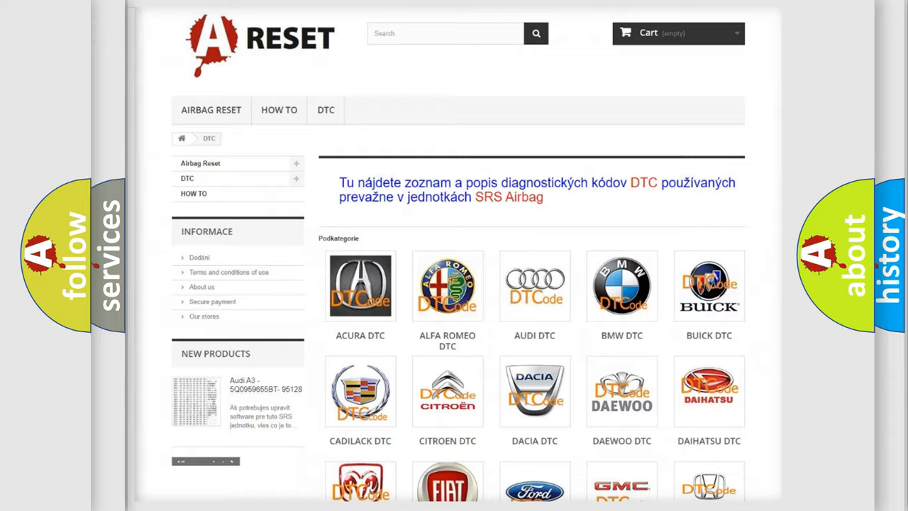
scroll("down", 3)
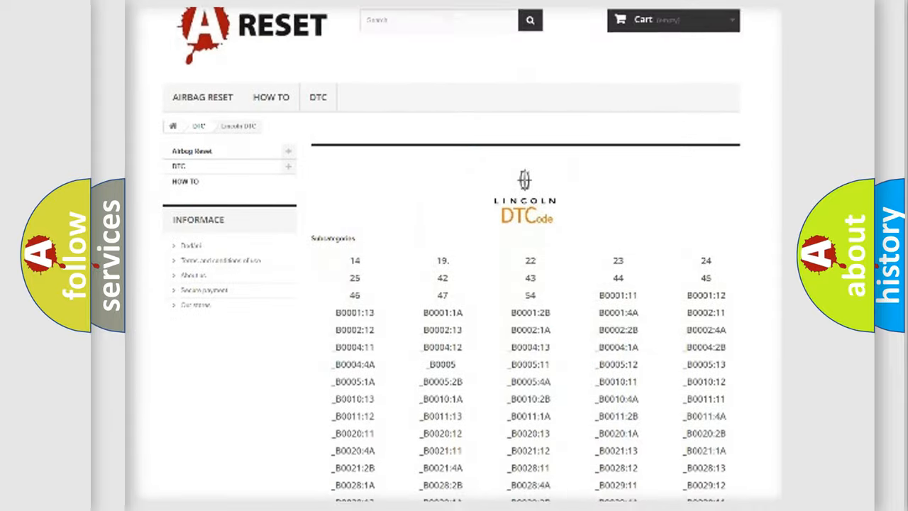
scroll("down", 3)
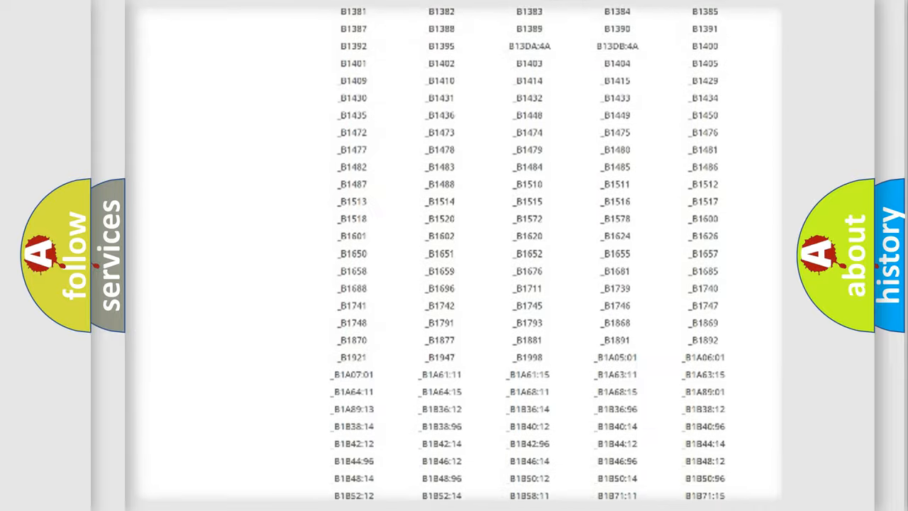
scroll("up", 3)
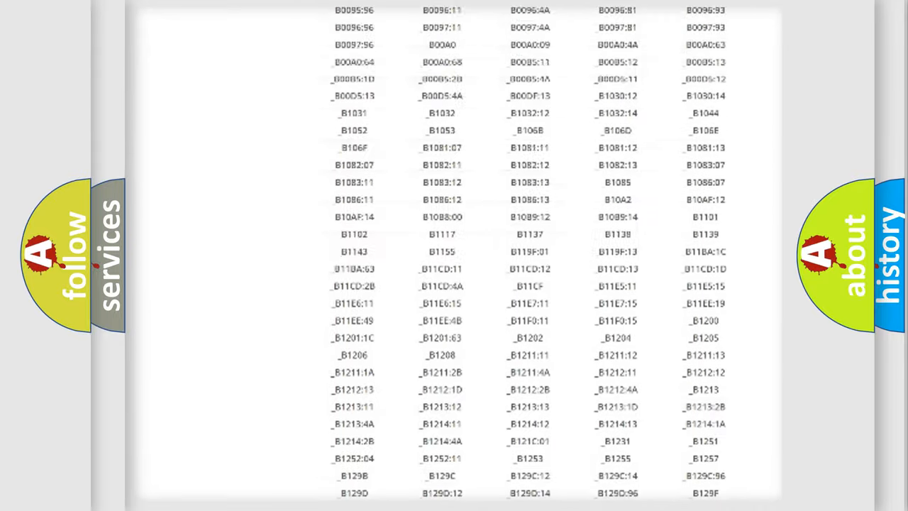
scroll("up", 3)
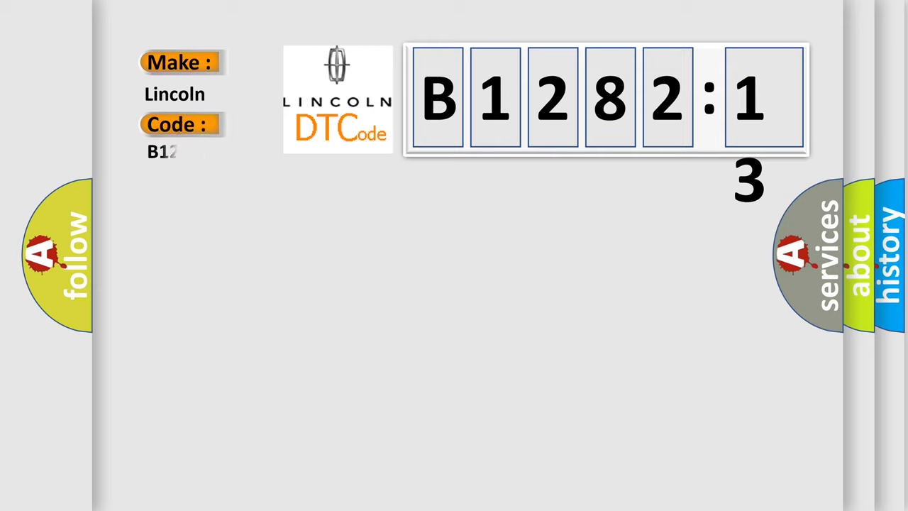
type("8213")
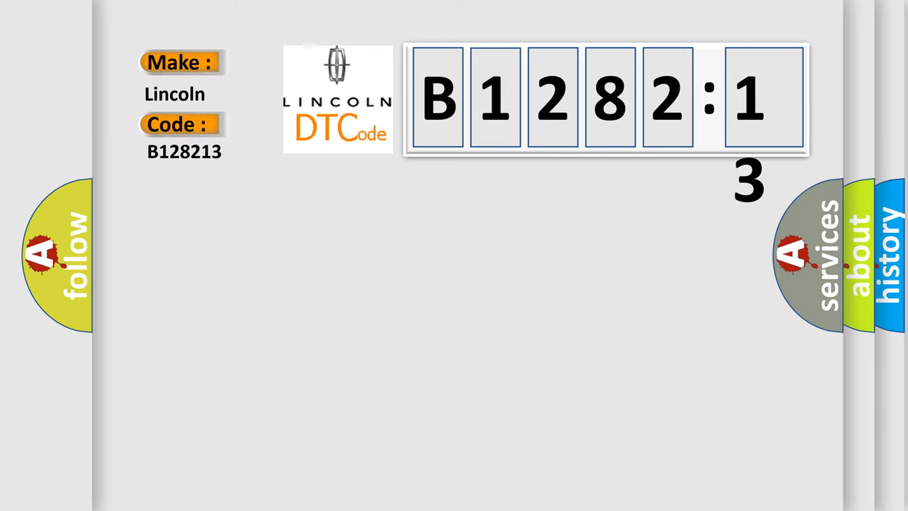